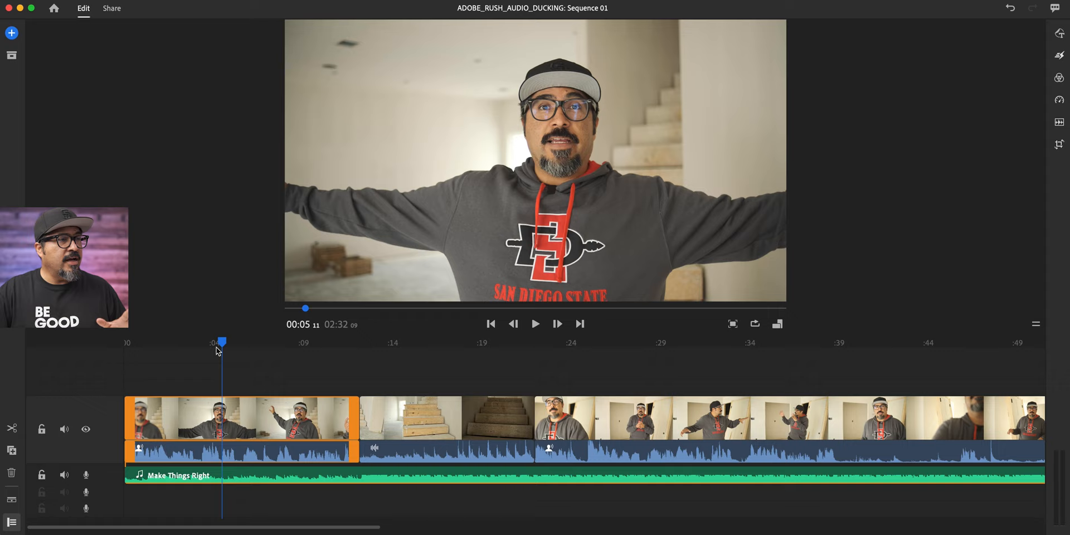
Preview the vlog from near the start and compare the speech clip's audio settings
drag(222, 341, 328, 350)
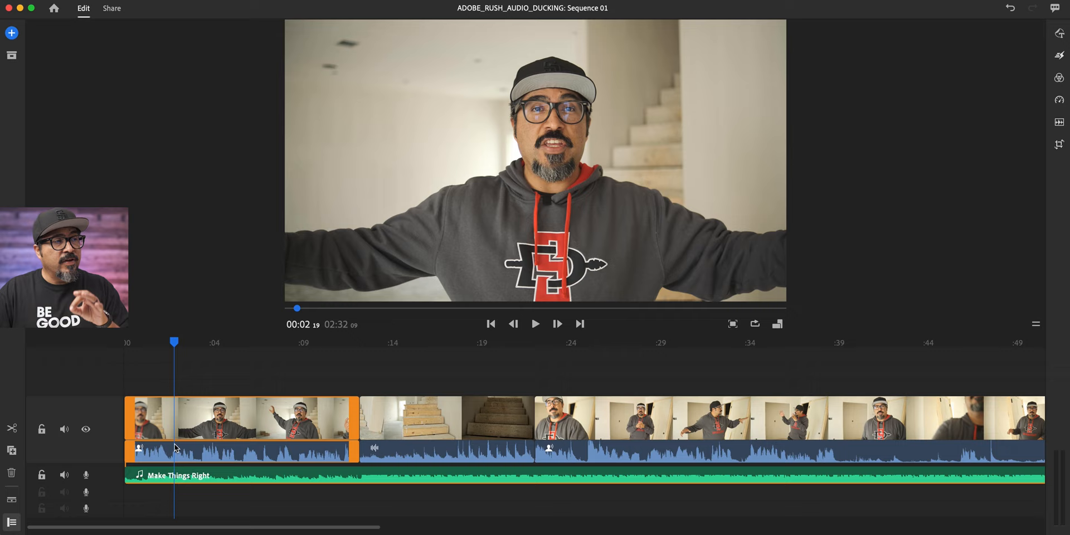
mouse_move(372, 398)
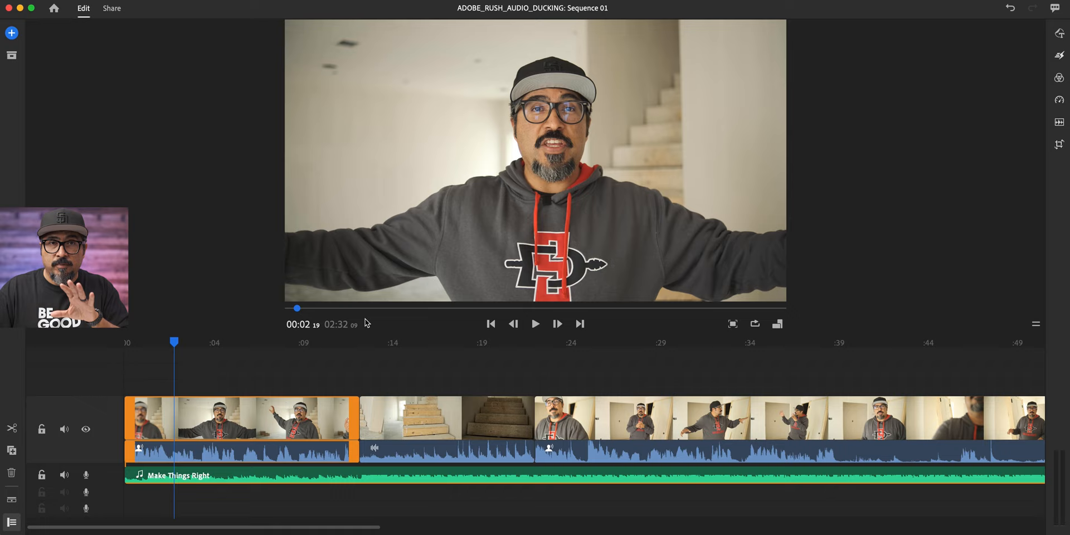
click(535, 324)
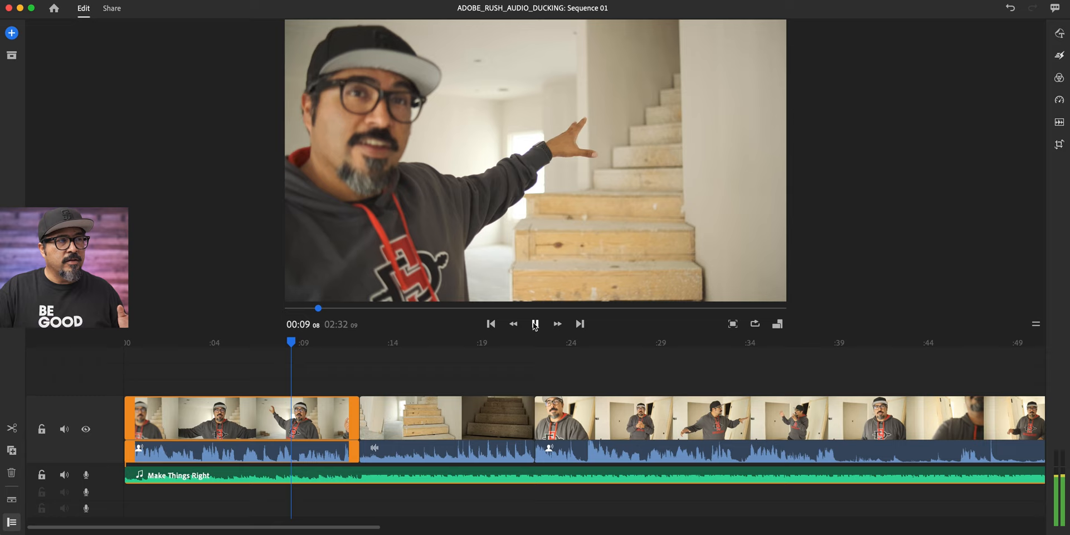
click(536, 323)
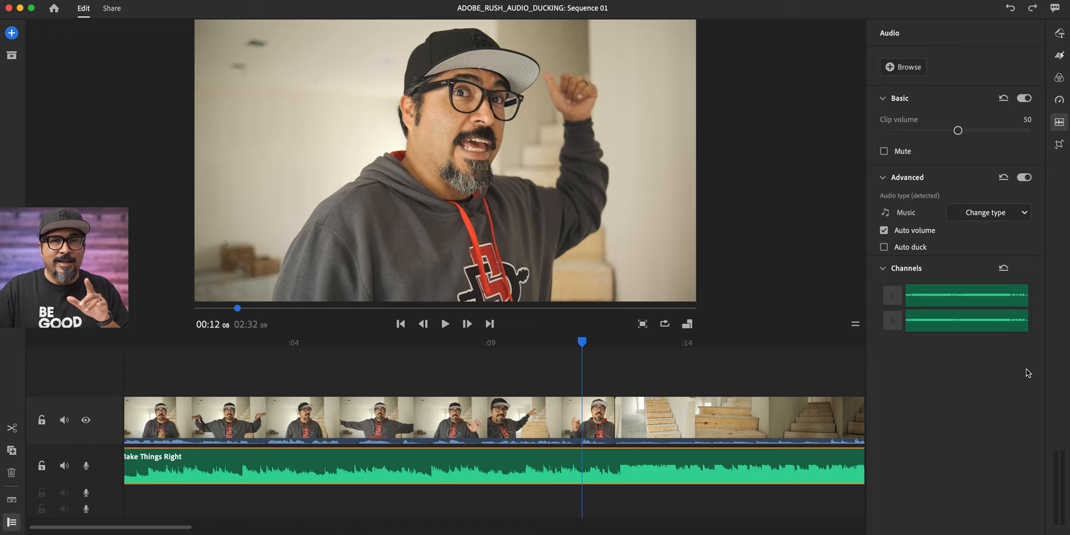
click(988, 212)
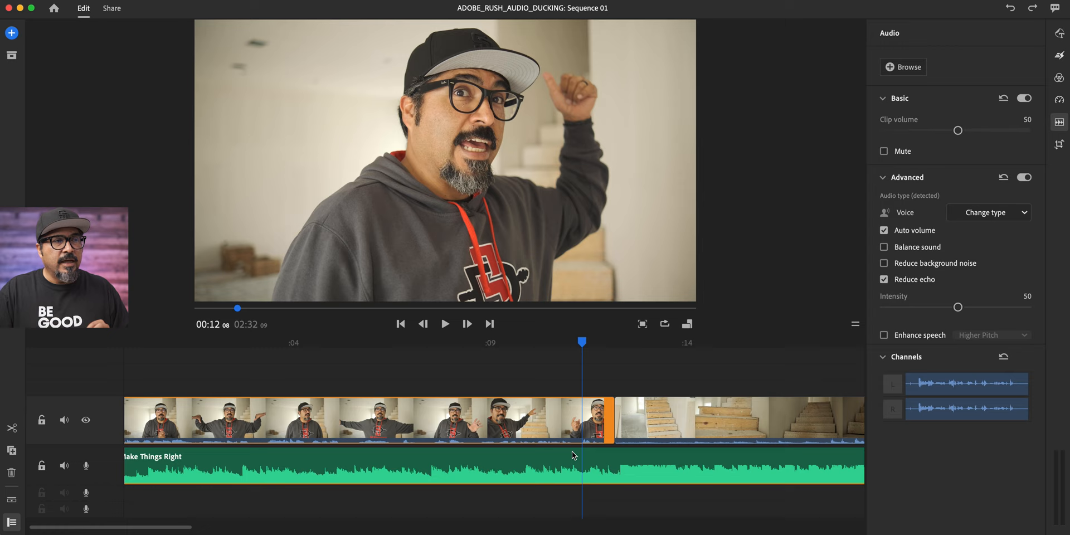
click(989, 213)
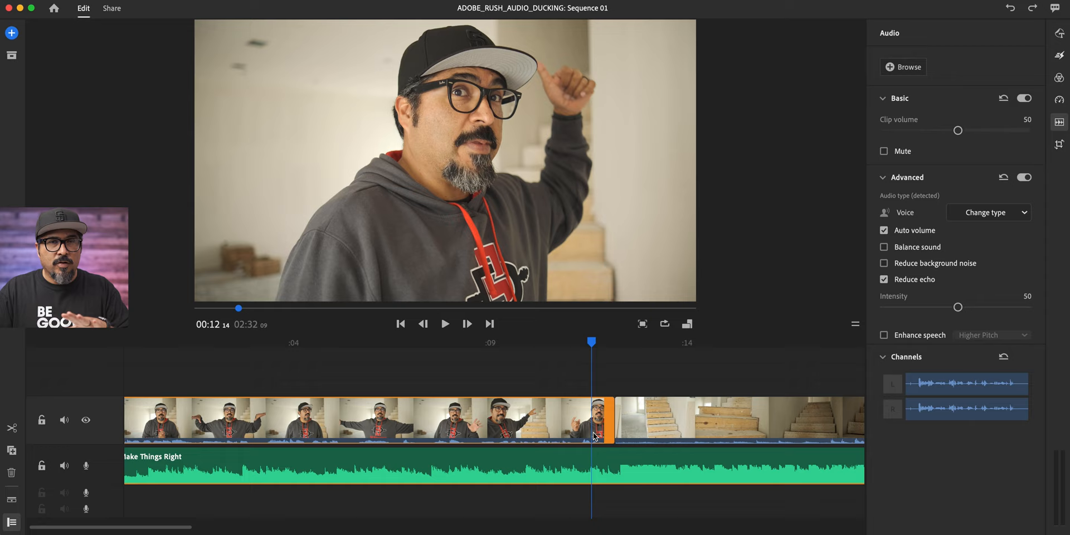
mouse_move(884, 263)
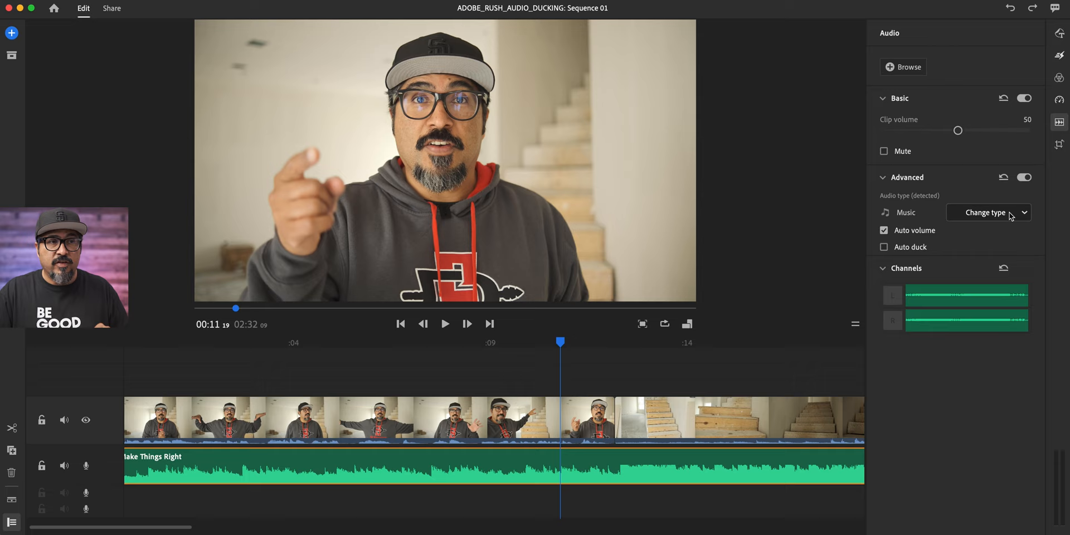
Set the Make Things Right track's audio type to Music and enable Auto duck
click(989, 212)
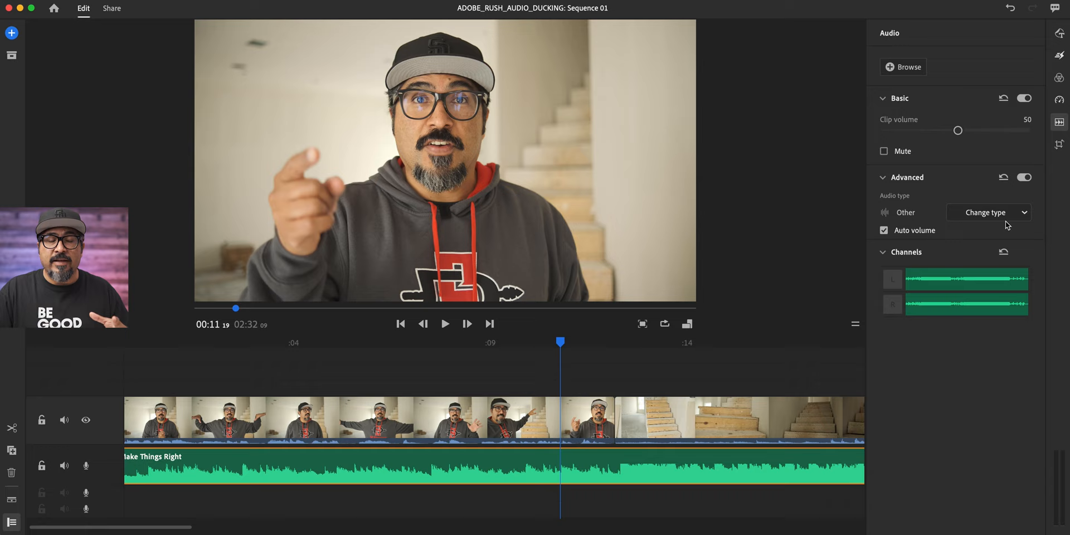
click(988, 213)
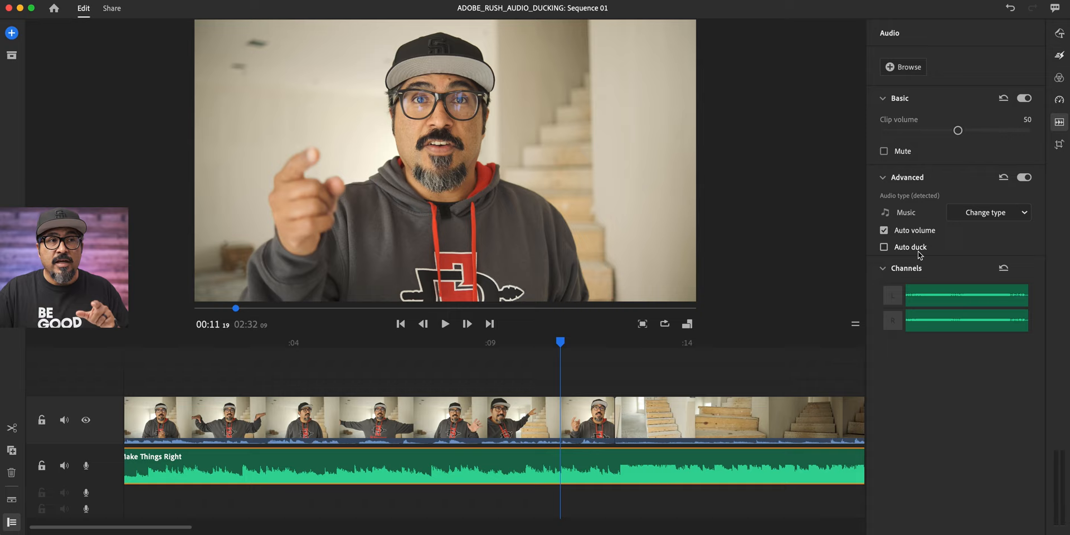
click(883, 247)
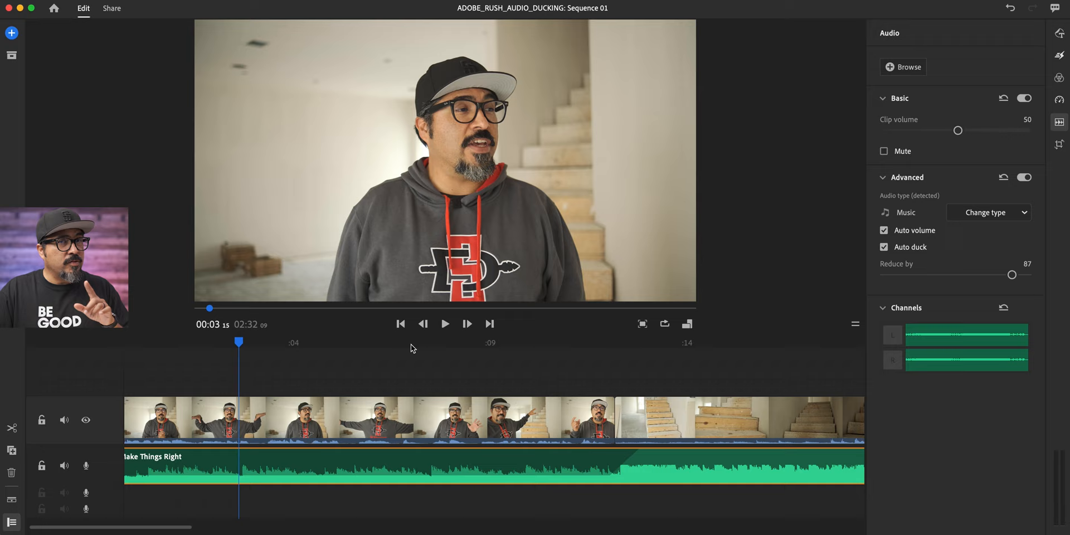
Compare the Make Things Right music clip against the first speech clip on the timeline
click(446, 324)
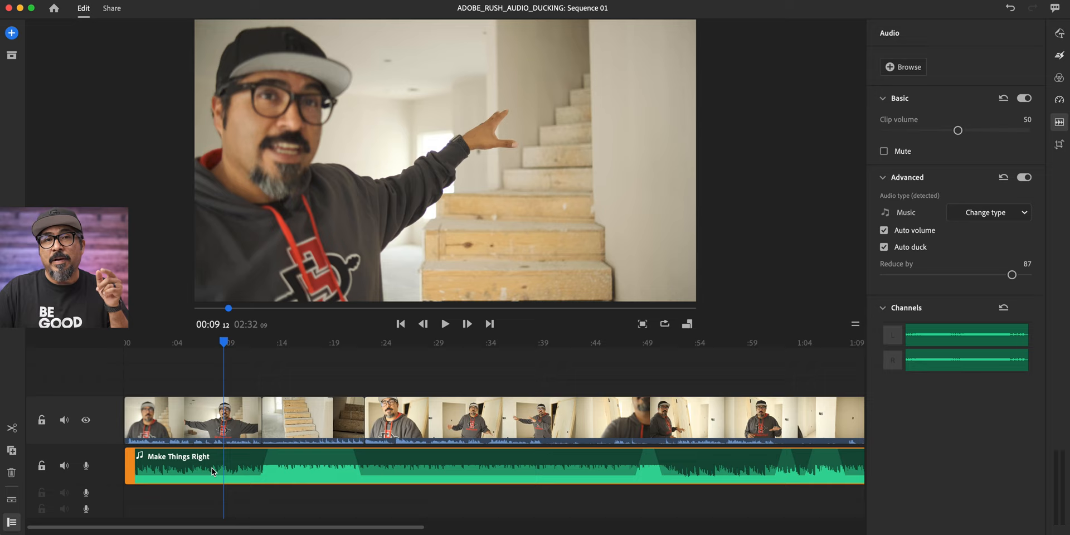
click(193, 419)
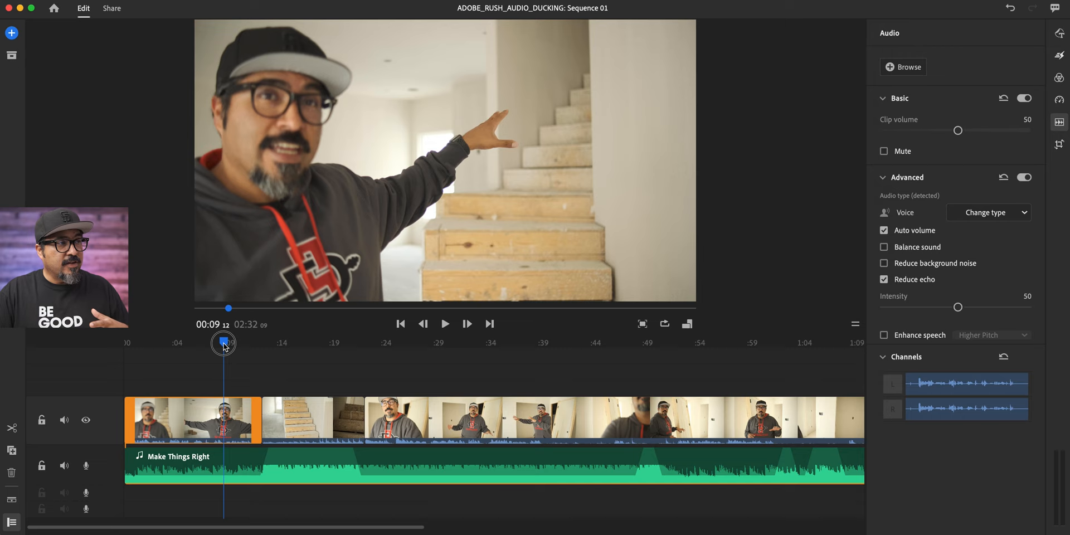
click(313, 421)
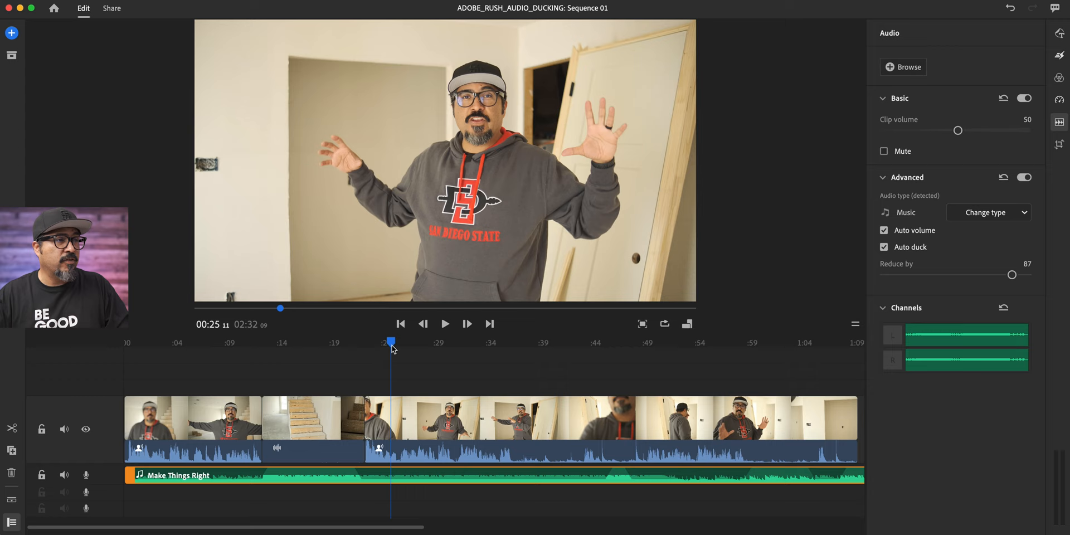
Play the ducked vlog and lower the Reduce by slider from 87 to 54
click(445, 324)
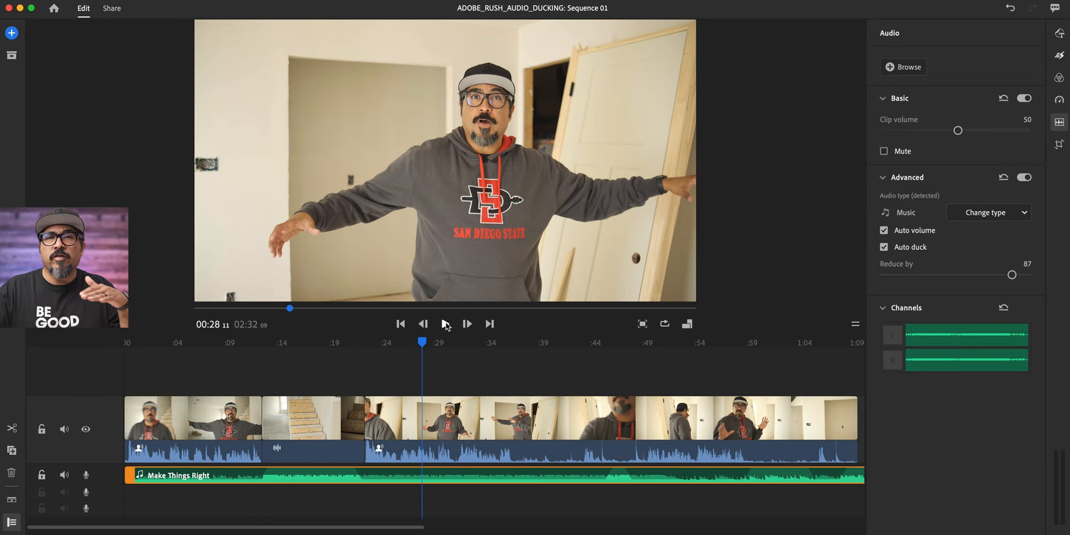
click(445, 324)
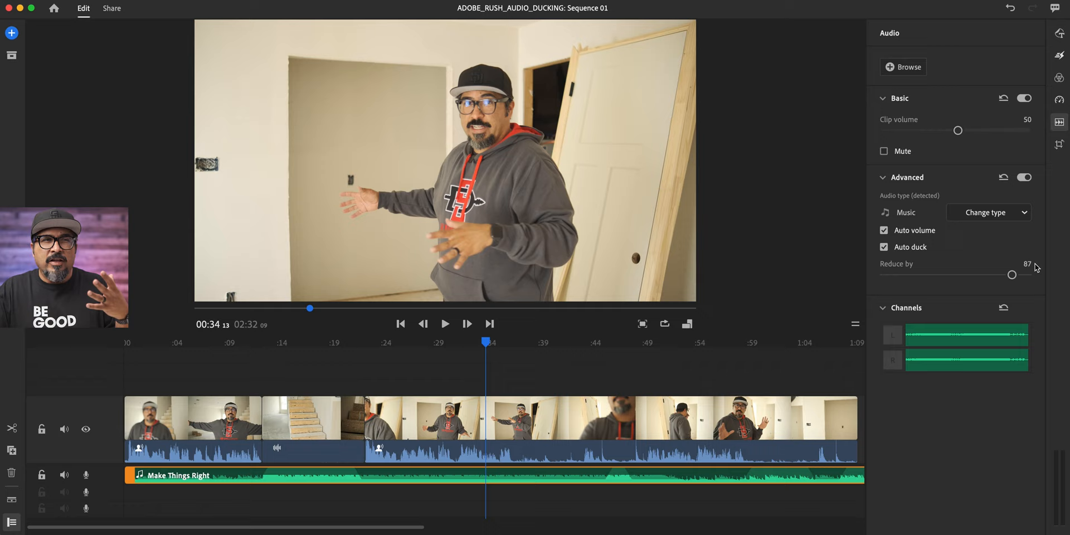
mouse_move(987, 278)
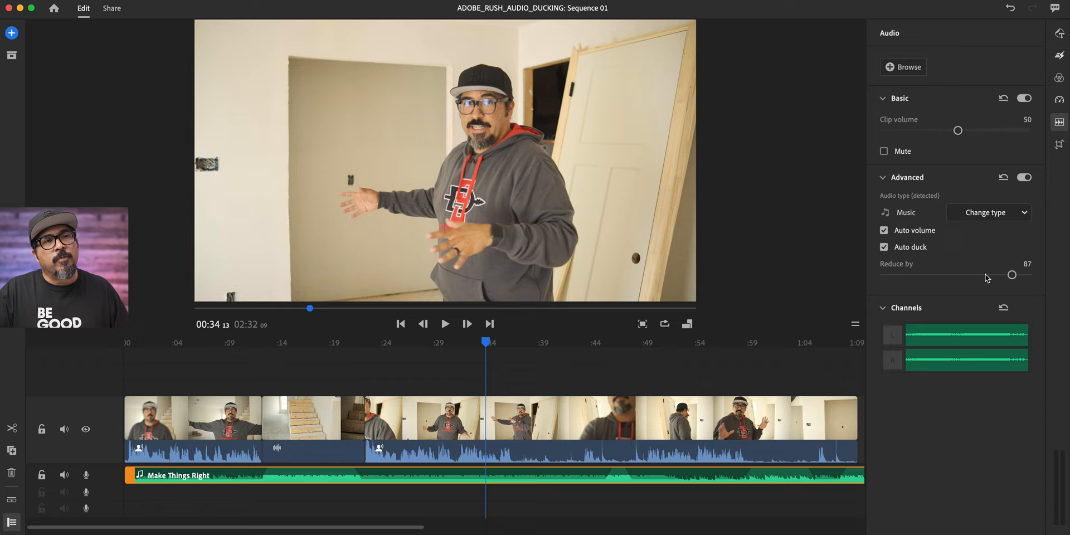
drag(1011, 274, 990, 274)
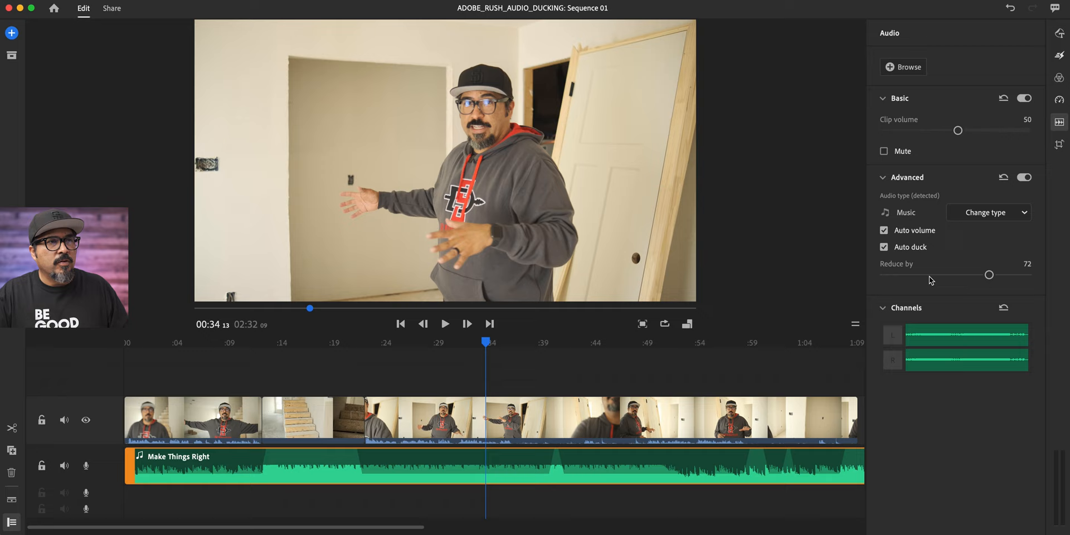
drag(989, 274, 916, 274)
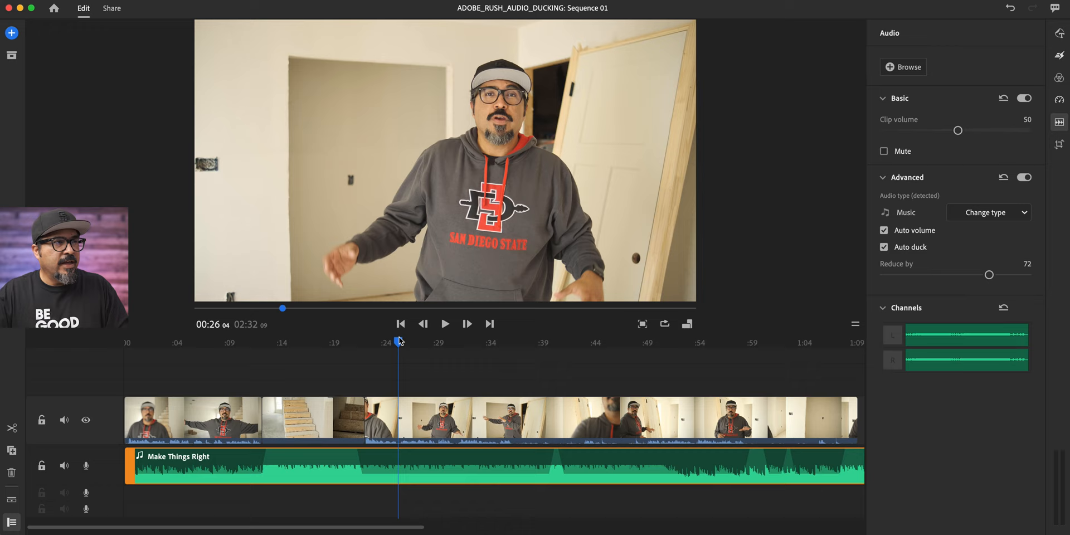
drag(989, 274, 963, 274)
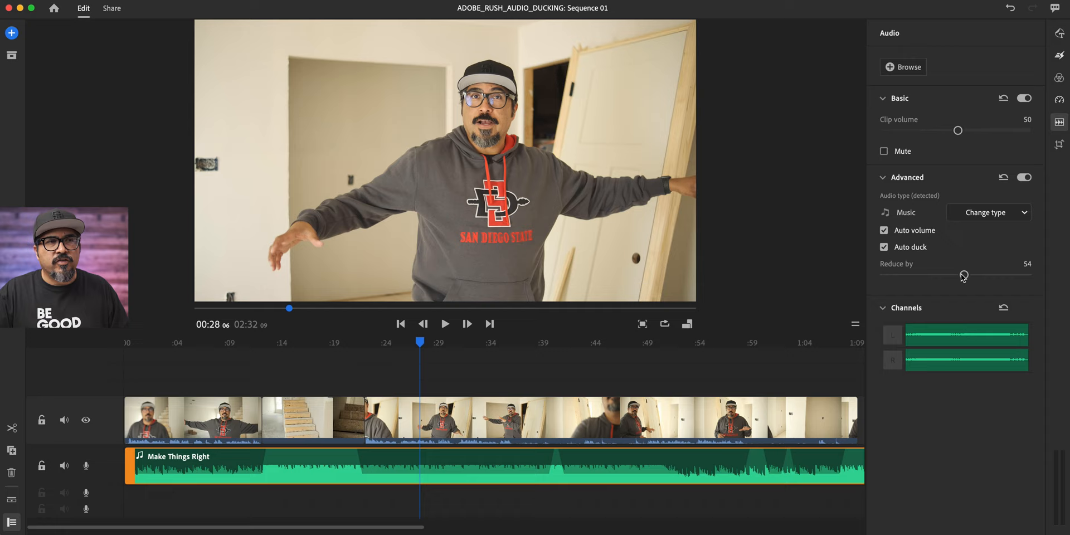